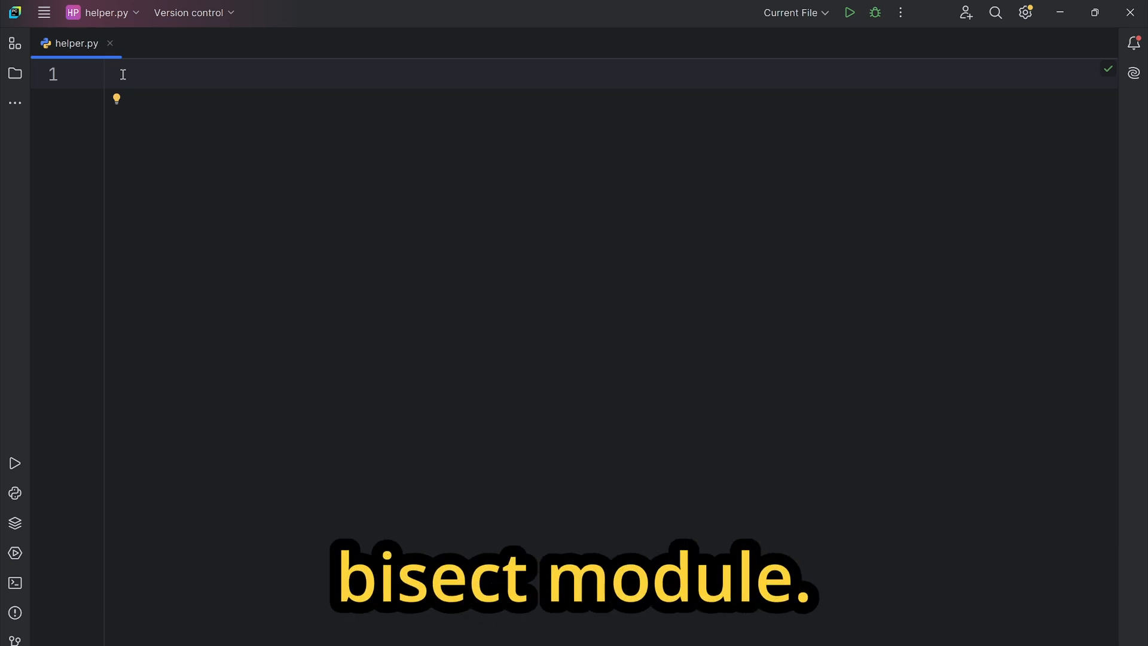
- Write 'import bisect' and the list a = [1, 2, 3, 4, 5, 5, 6, 7], then add a blank line
text(import)
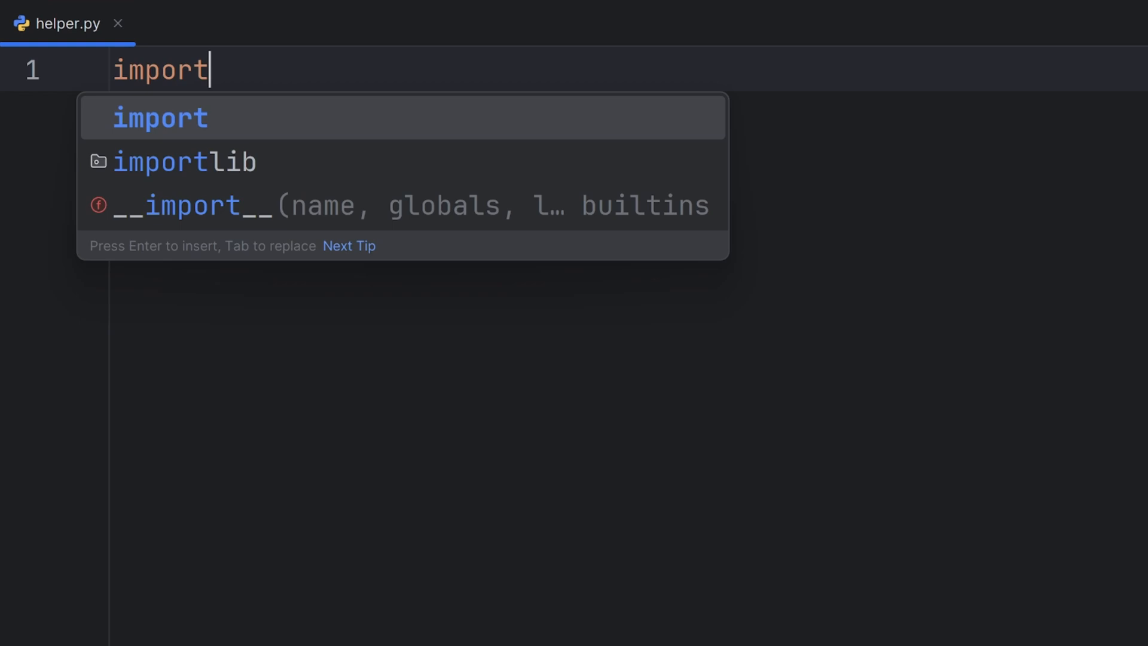
text(bisect)
text(a = [1, 2,)
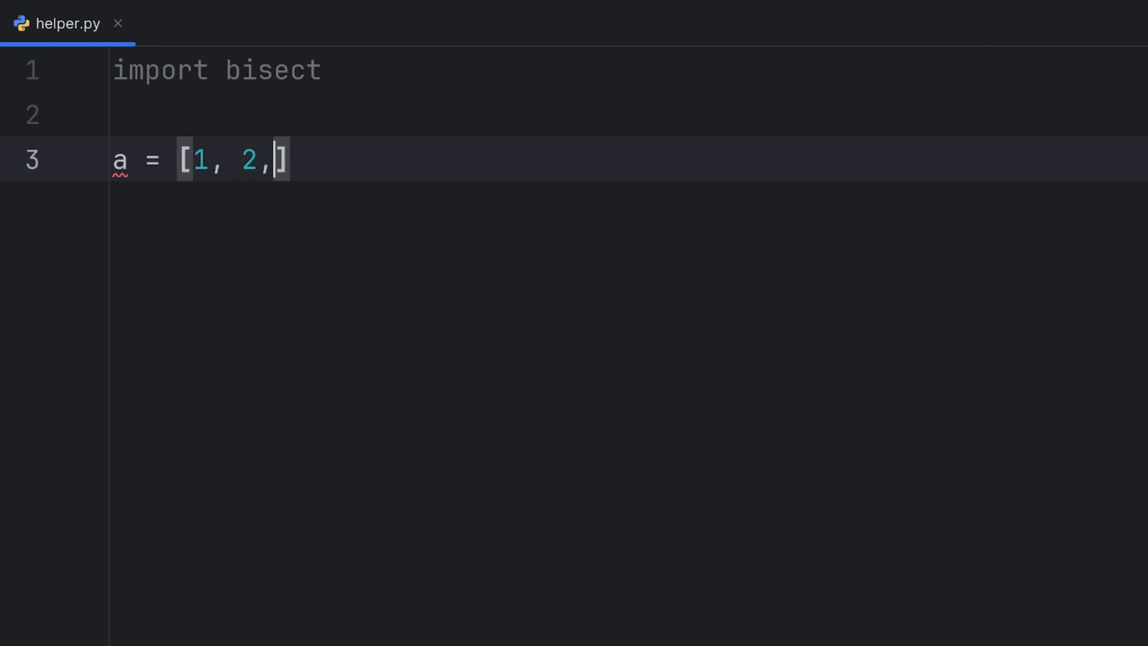
text(3, 4, 5, 5, 6, 7)
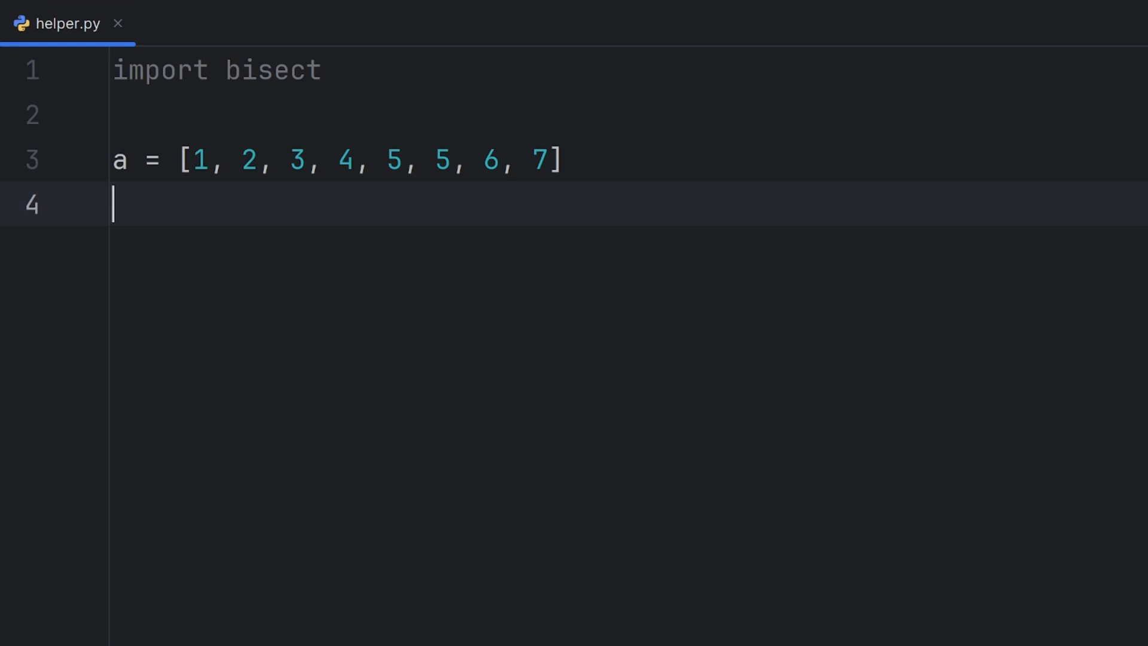
key(Return)
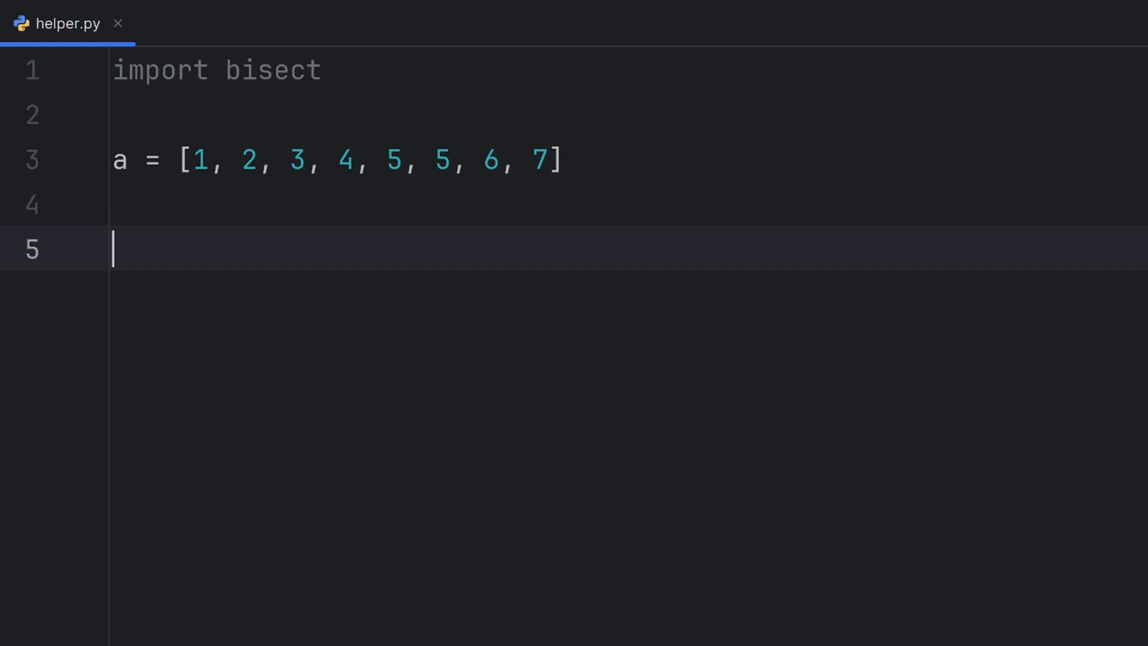
- Add the line index = bisect.bisect(a, 5) using autocomplete and dismiss the documentation popup
text(index =)
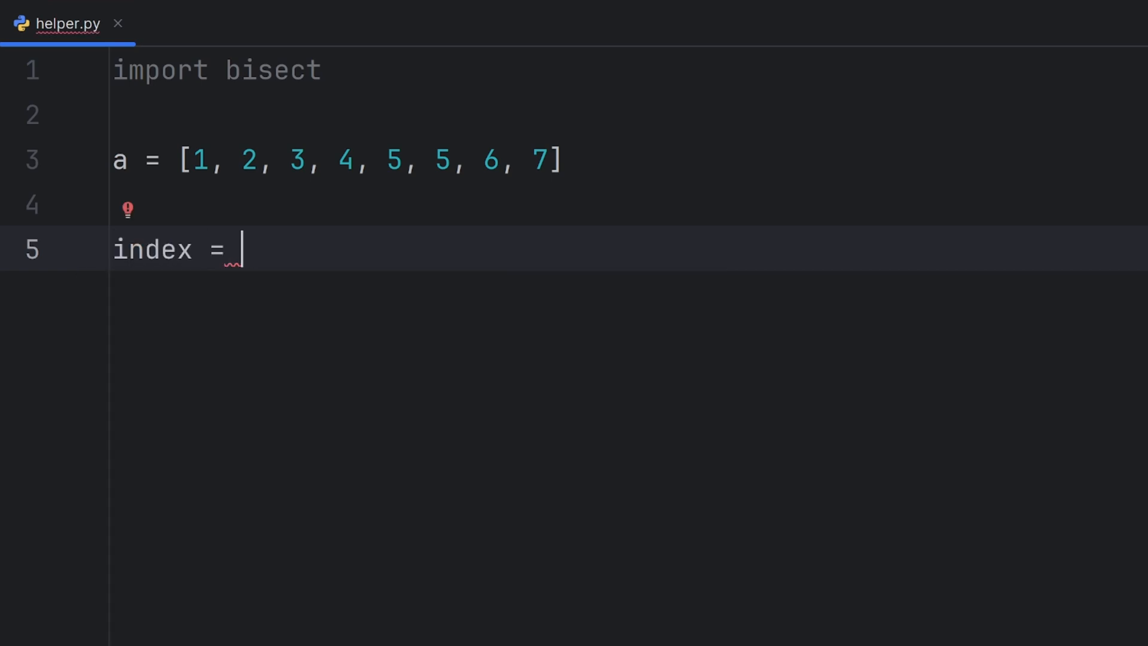
text(b)
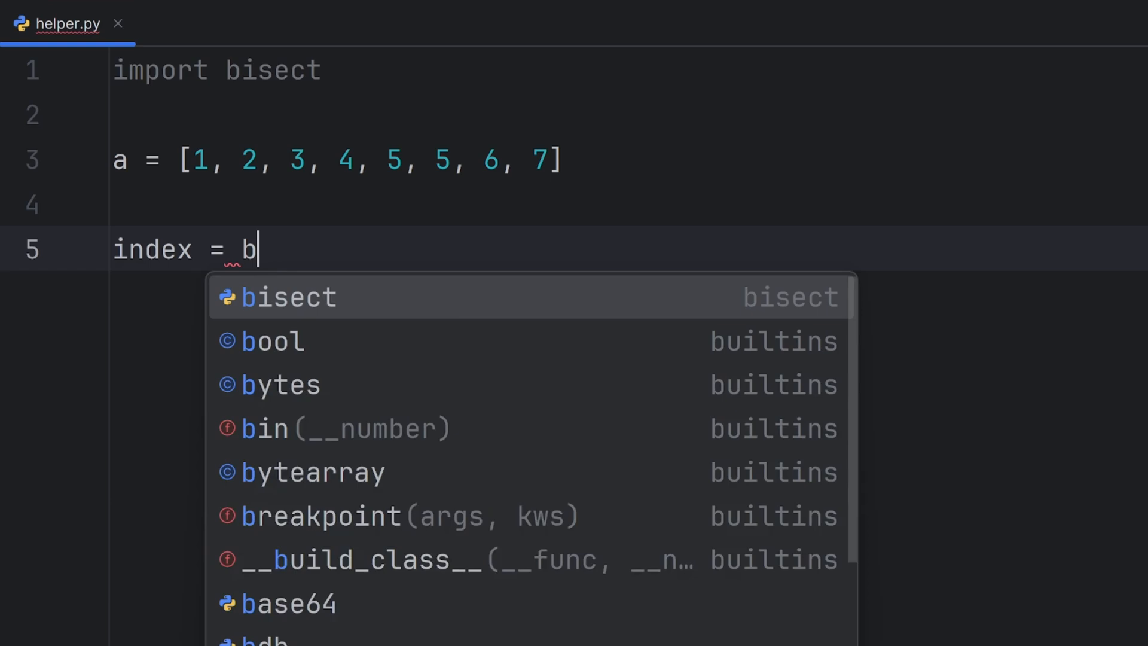
text(isi)
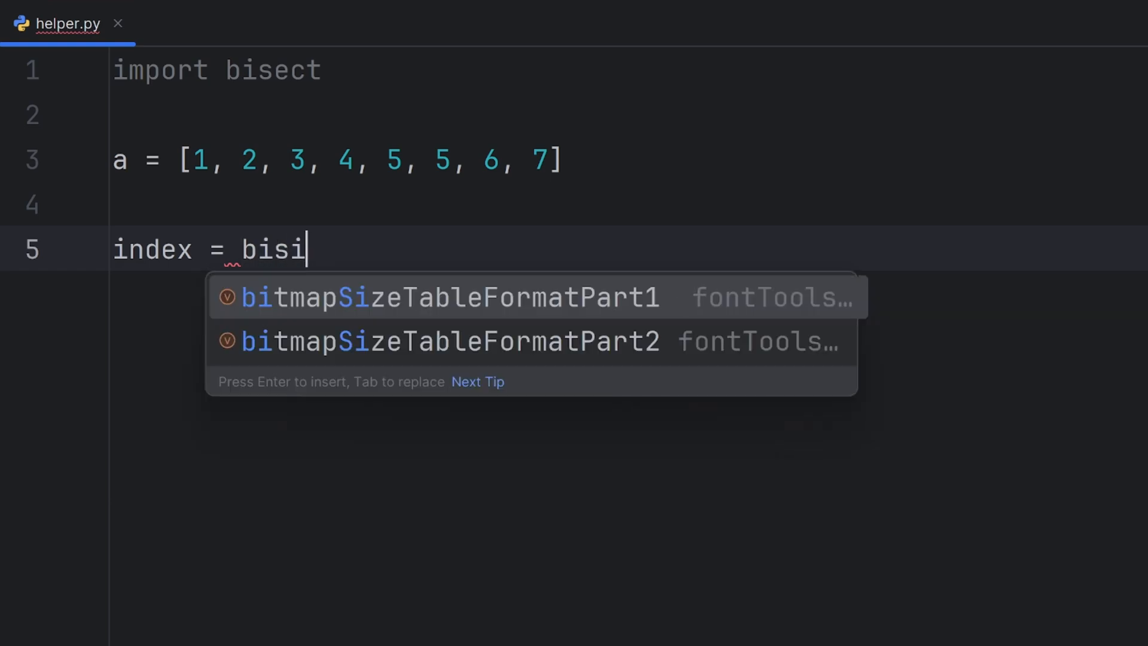
text(ect.bisect()
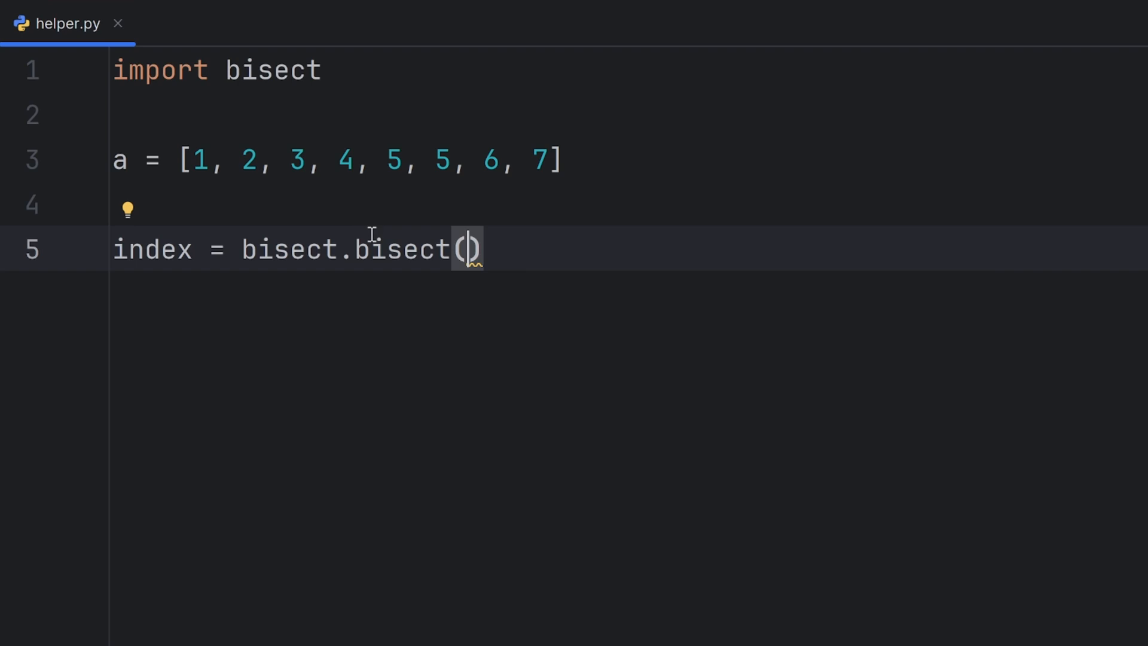
mouse_move(473, 258)
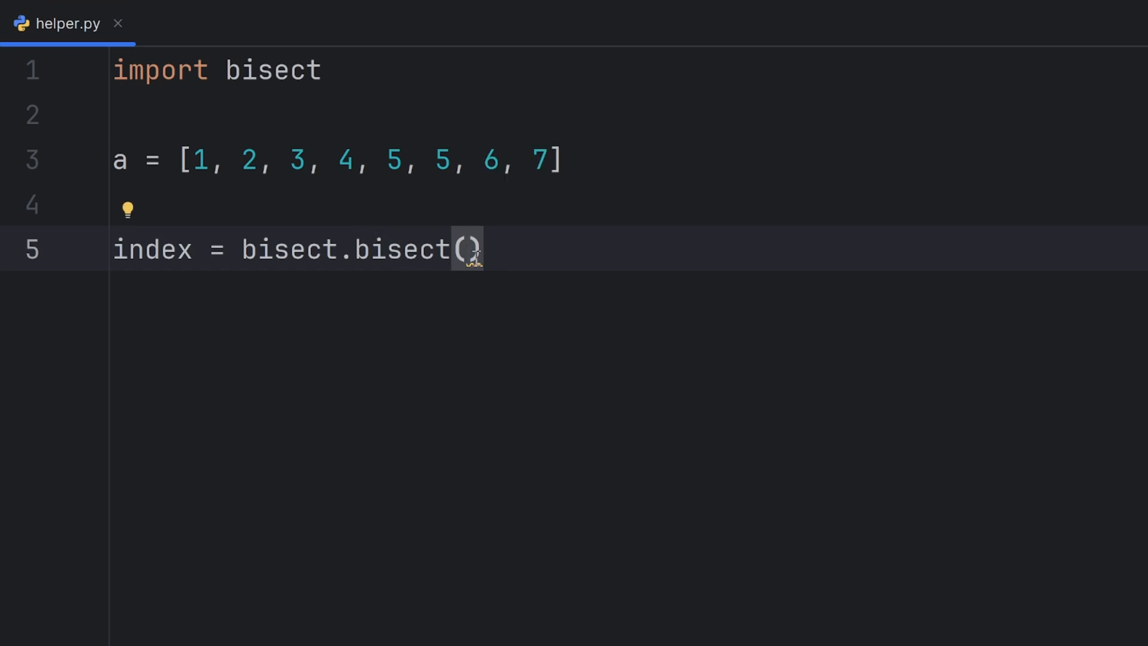
text(a,)
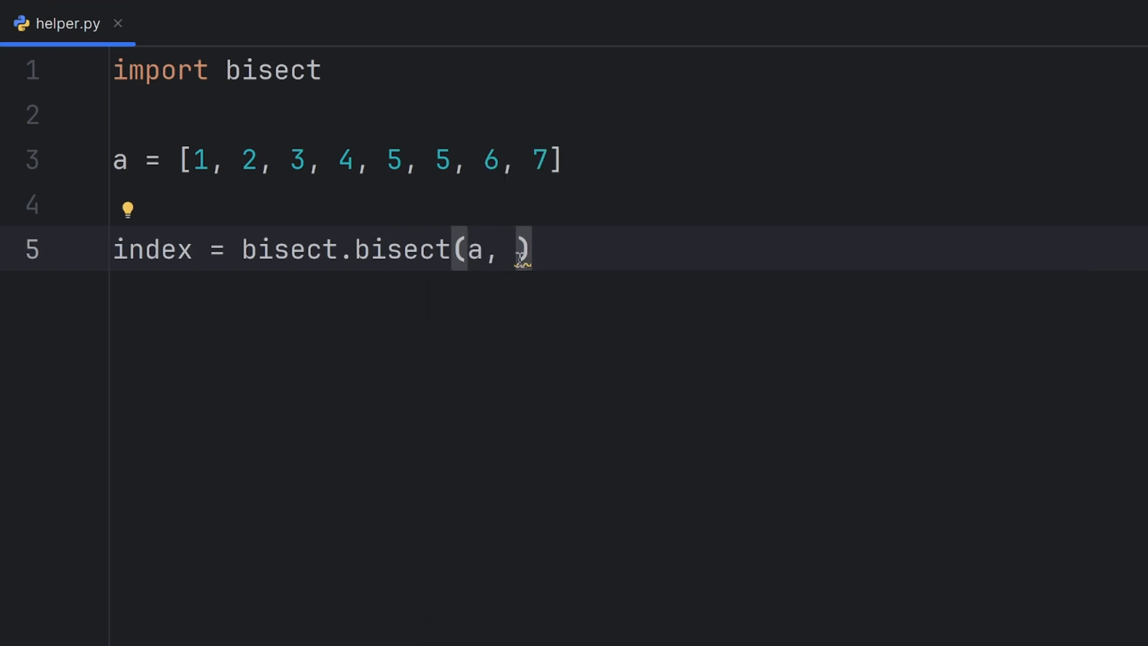
text(5)
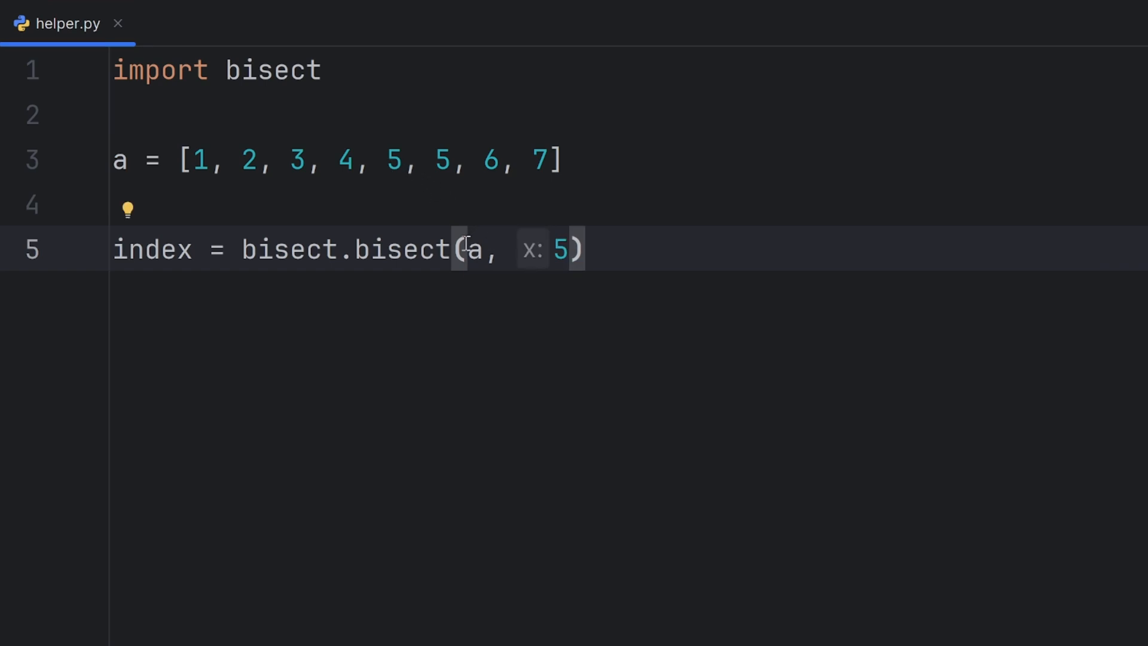
mouse_move(388, 198)
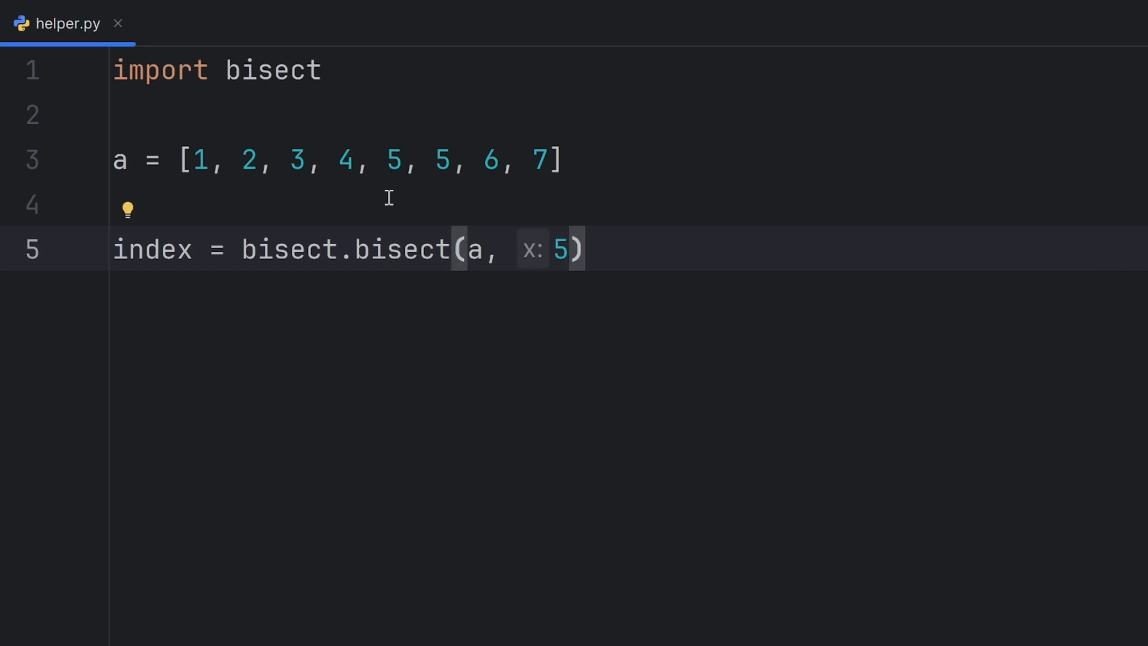
click(401, 160)
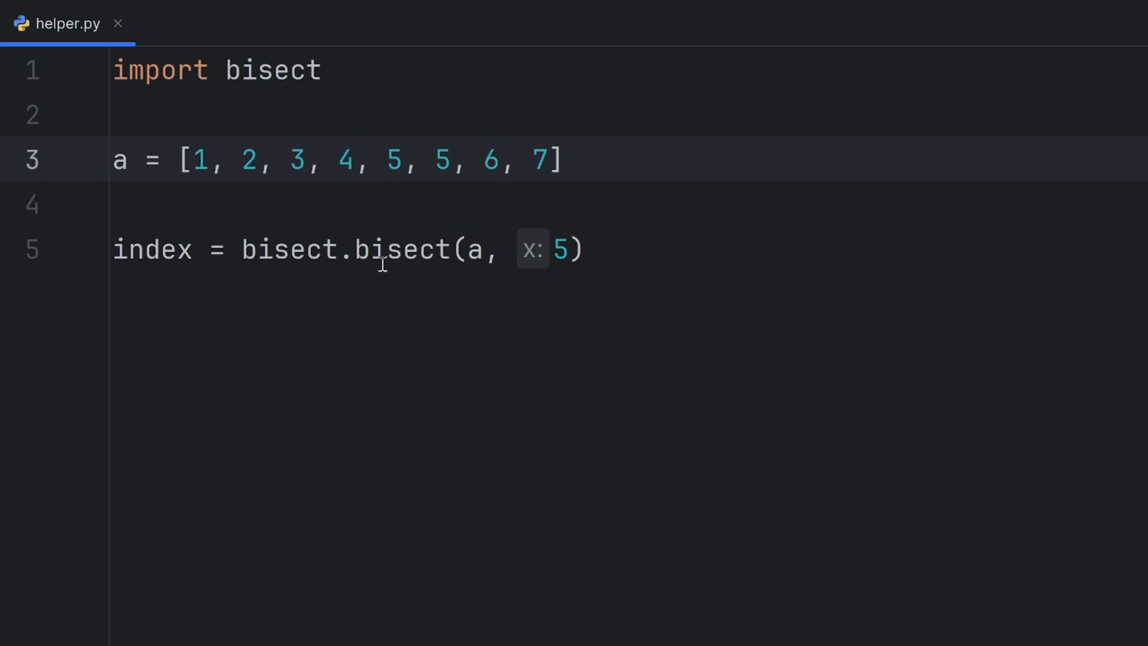
mouse_move(359, 249)
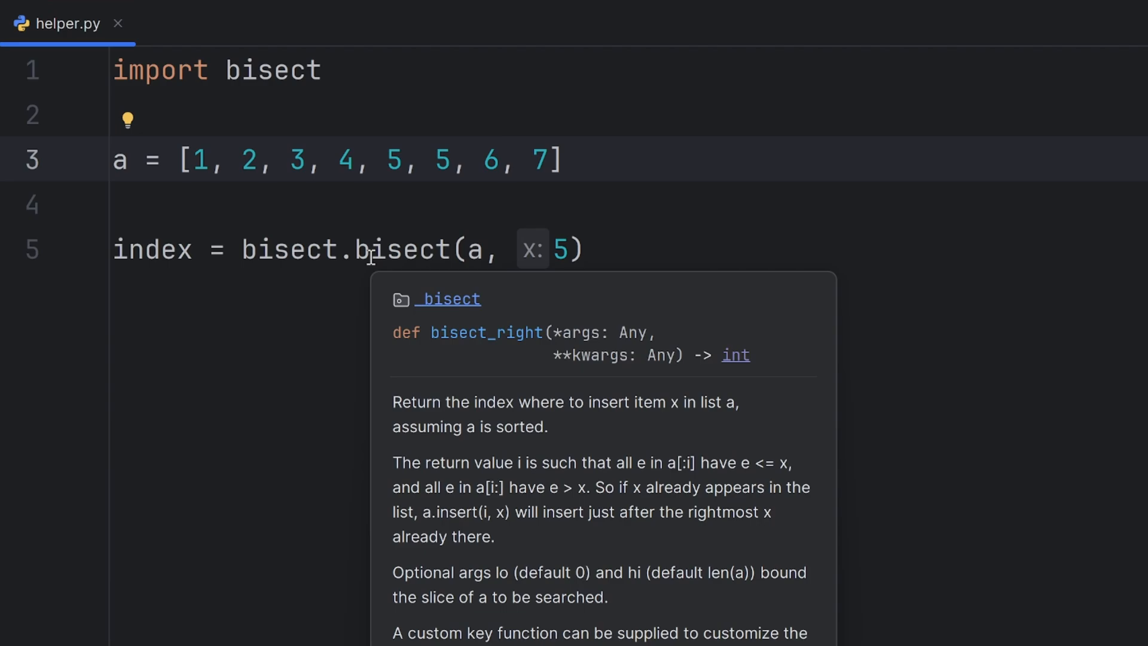
click(492, 159)
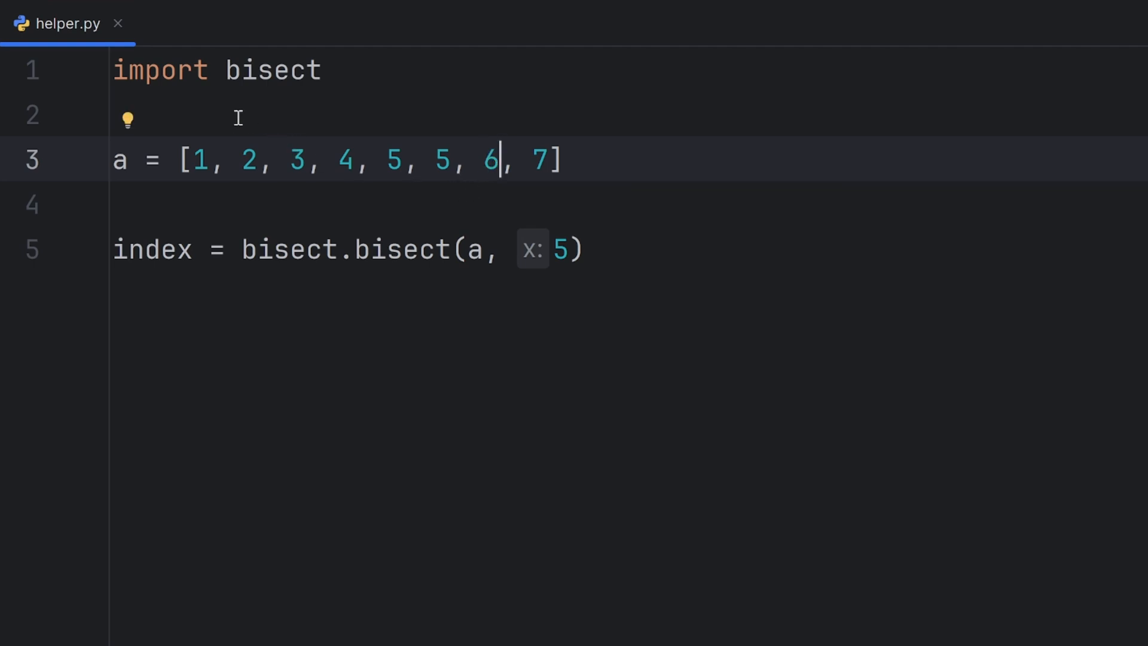
mouse_move(203, 159)
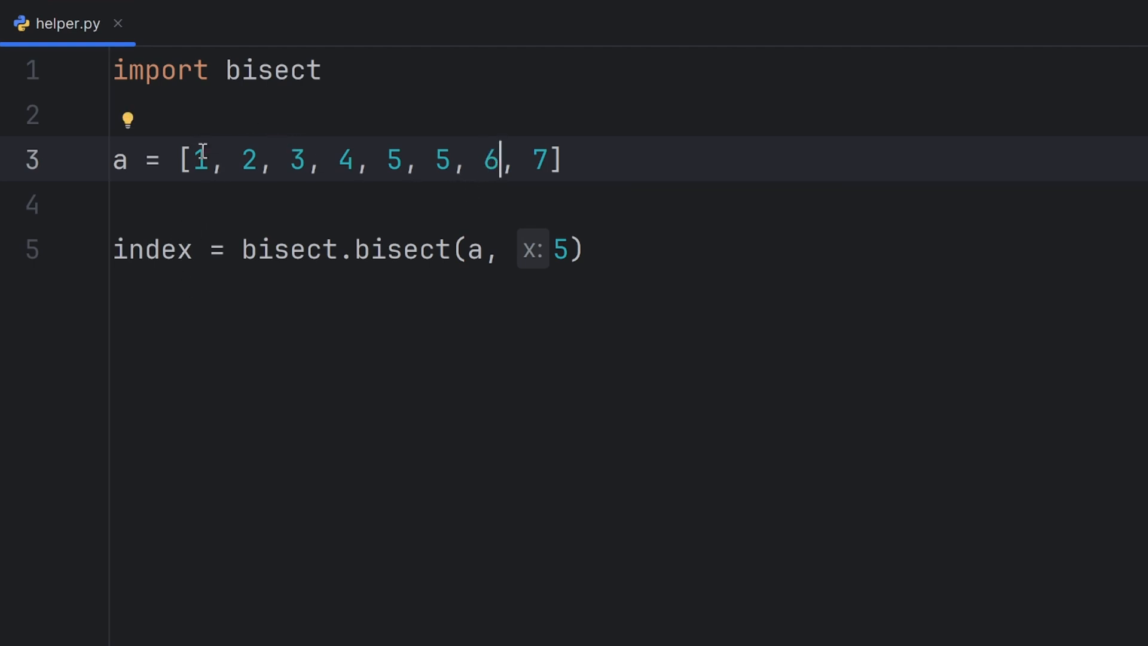
mouse_move(483, 130)
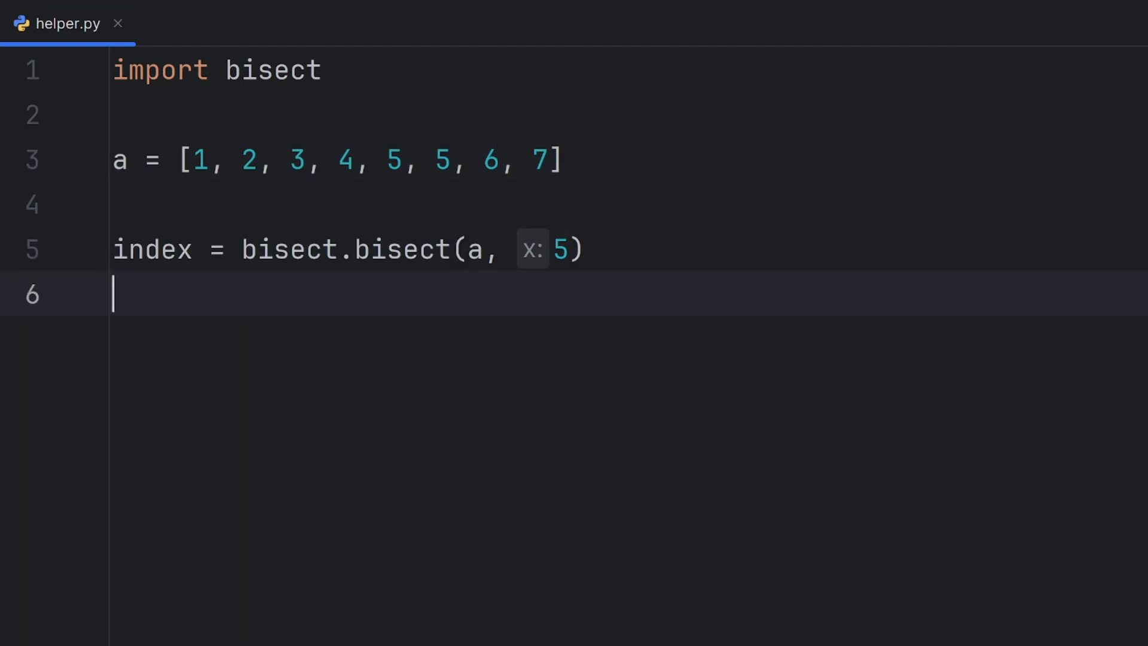
- Add the line print(f"right = {index}")
text(print(')
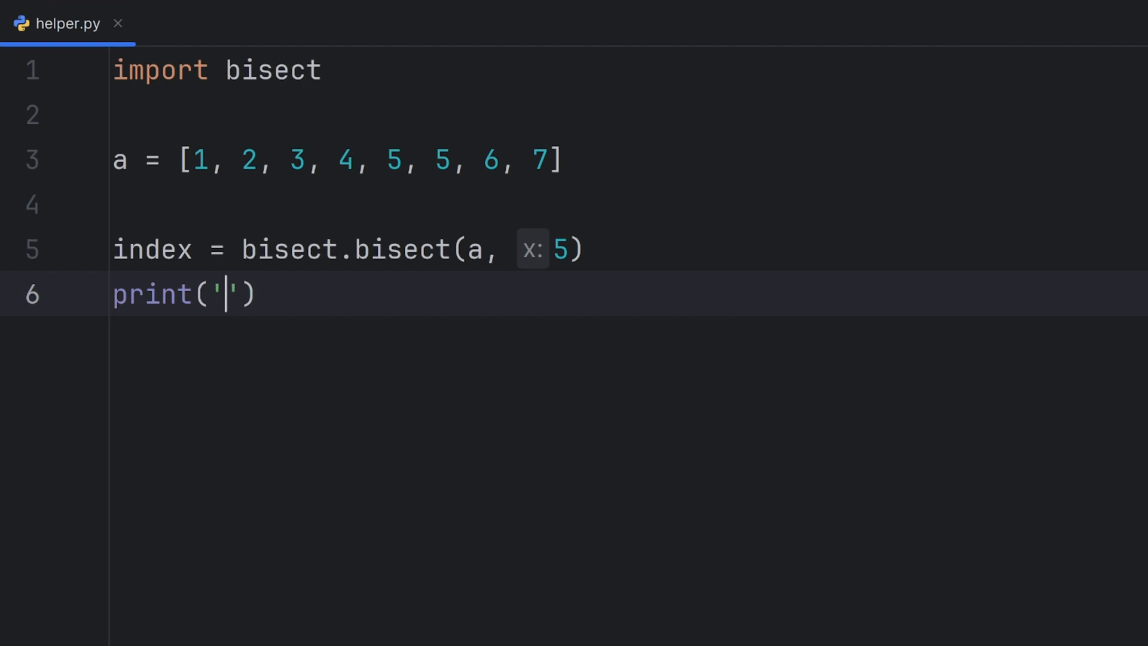
text(f"ri)
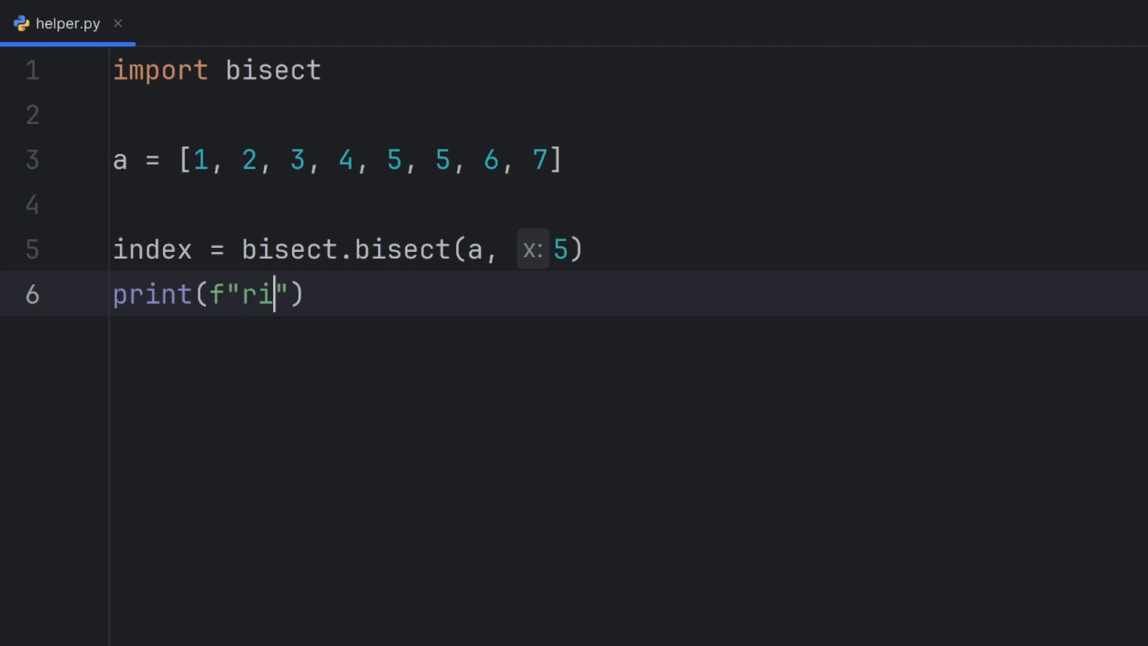
text(gi)
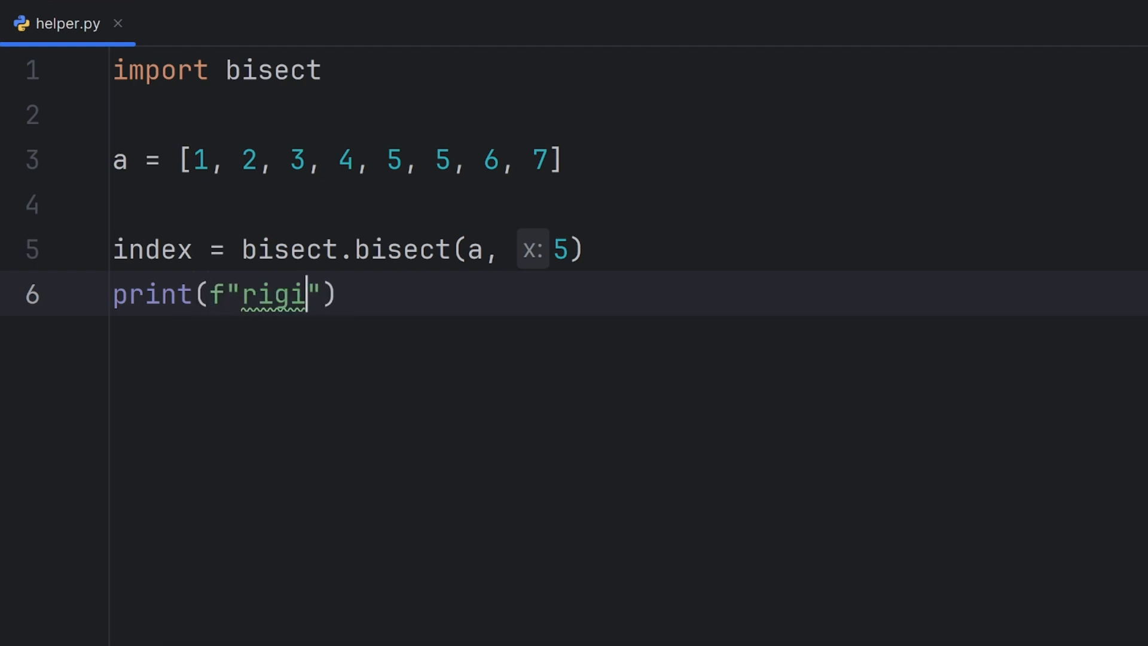
text(ght =)
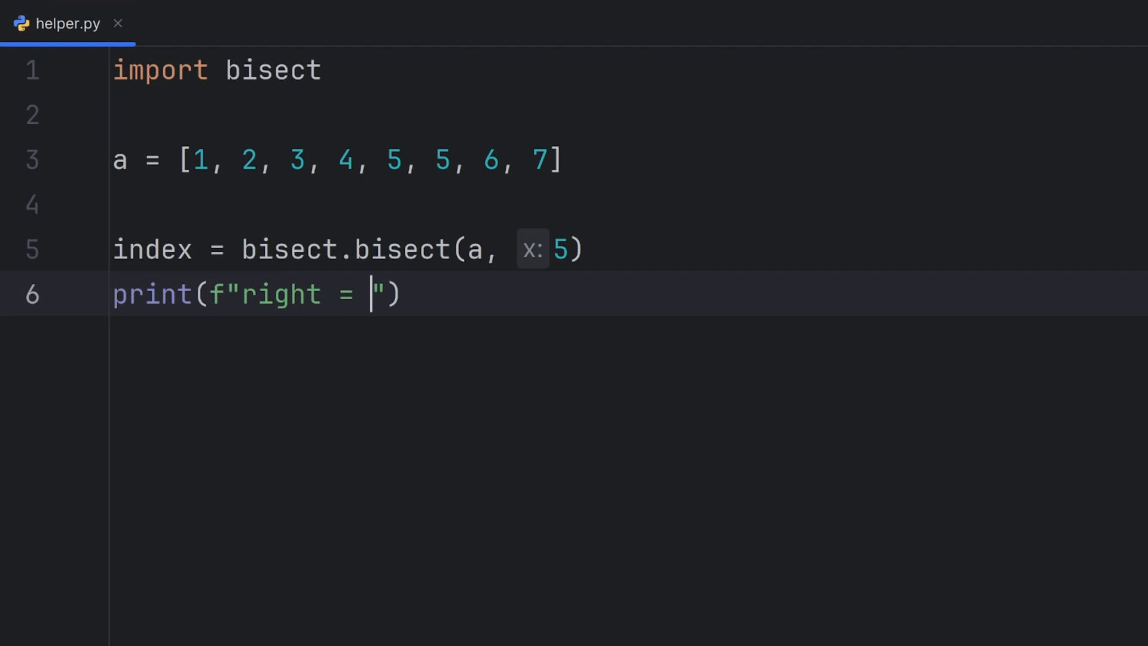
text({i})
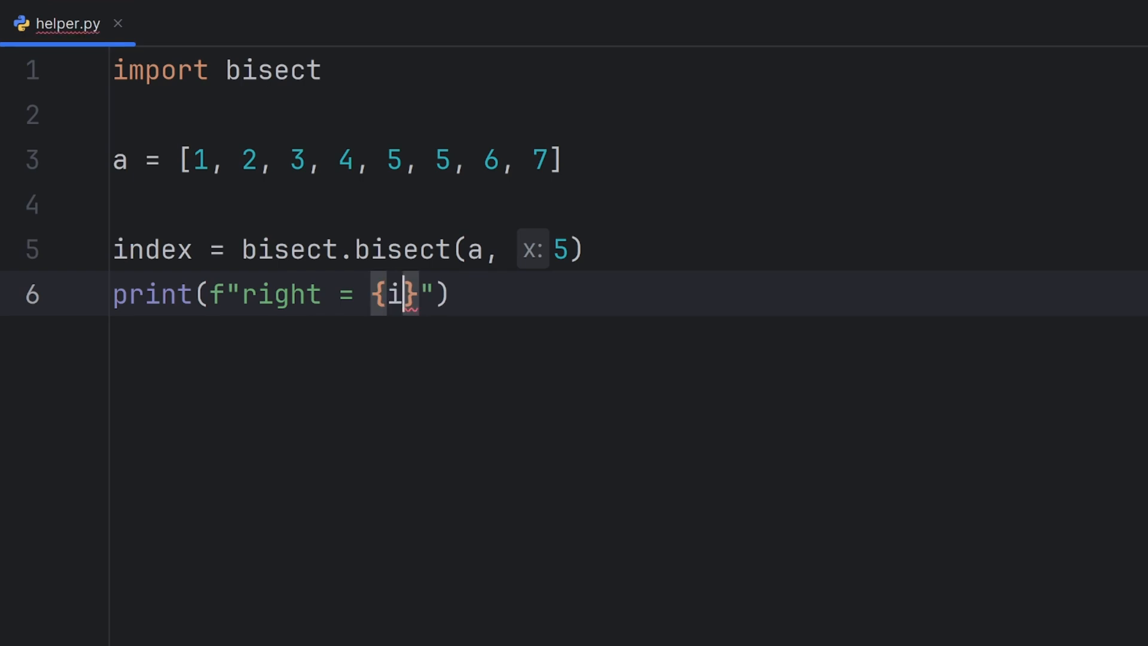
text(ndex)
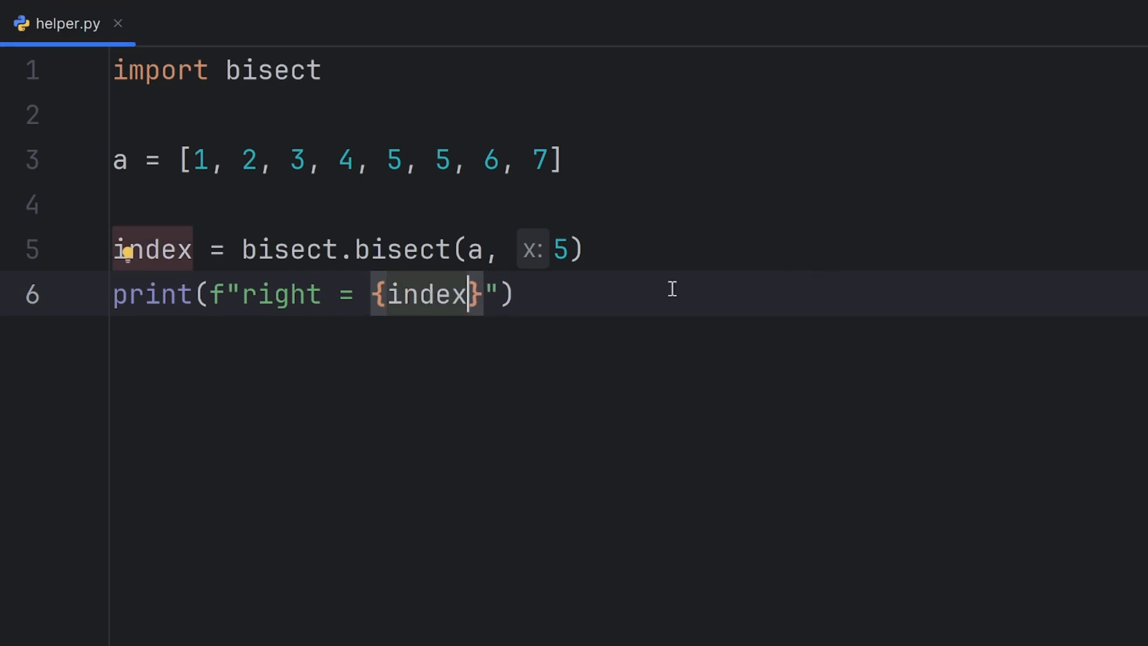
- Assign index2 = bisect.bisect_left(a, 5) on line 7
text(inde)
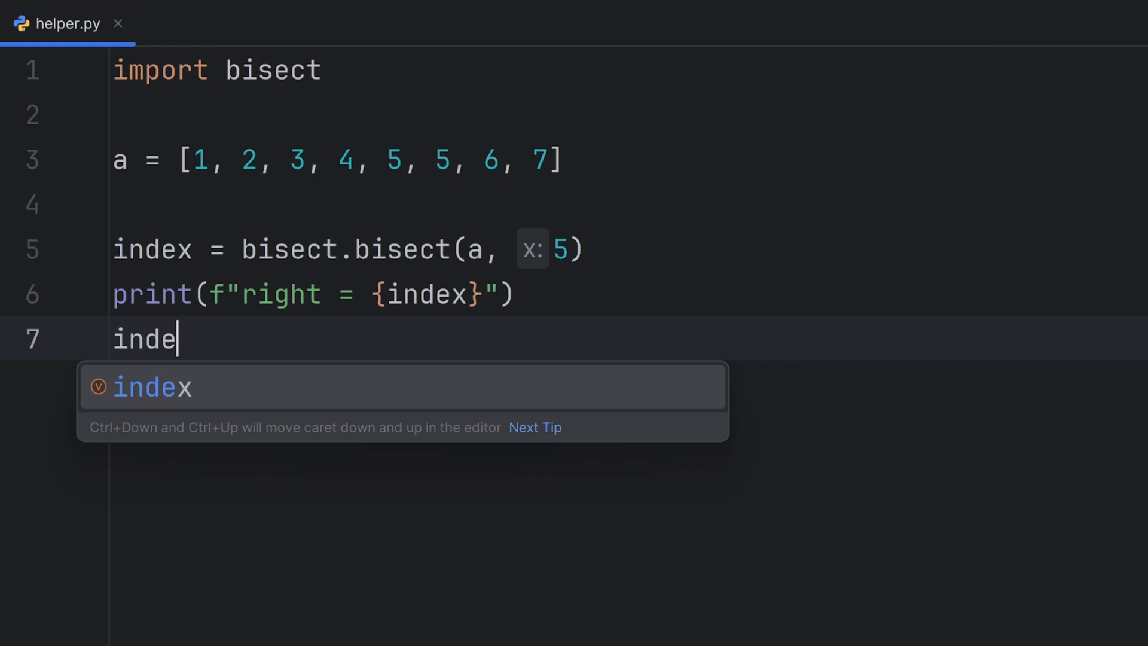
text(x2)
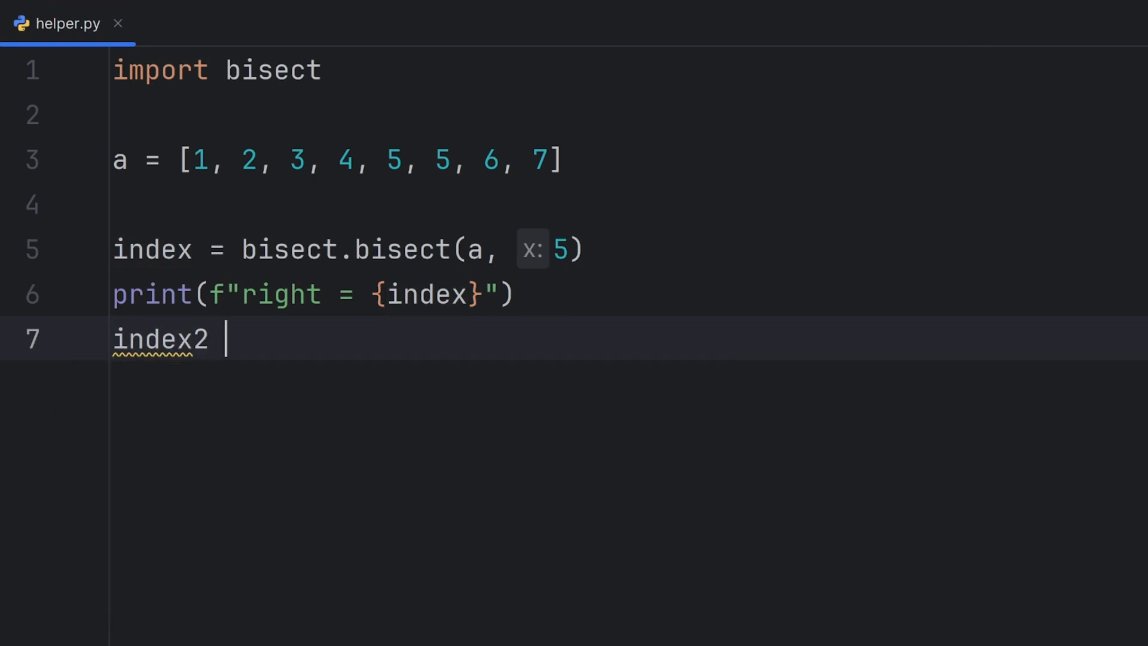
text(= bisect.bisect_left()
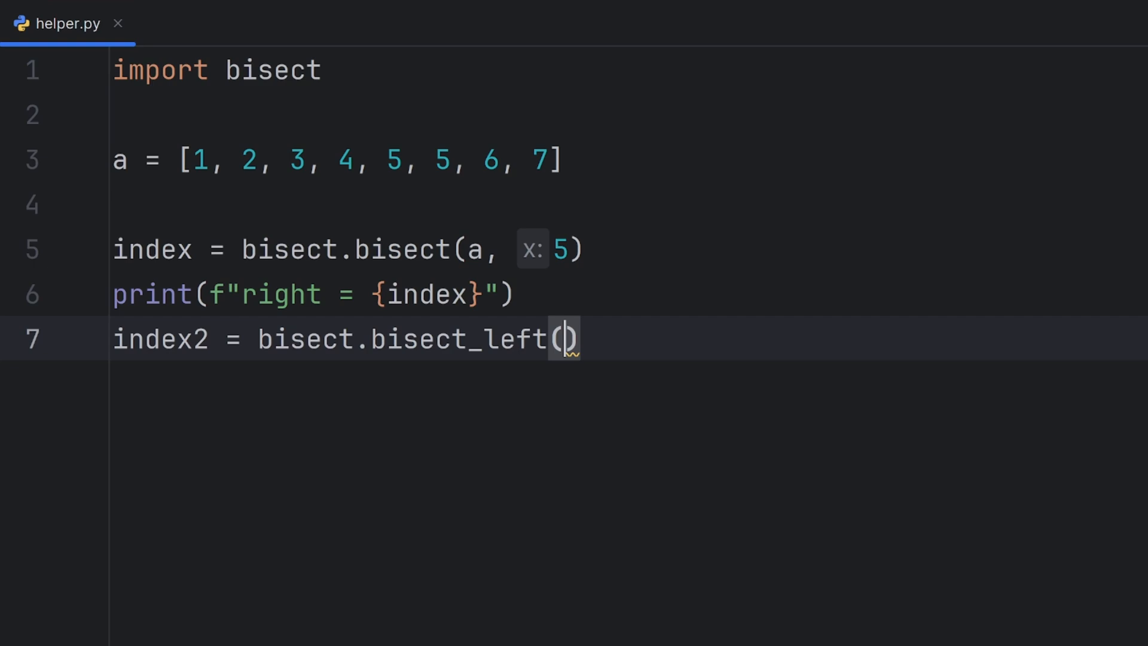
text(a,)
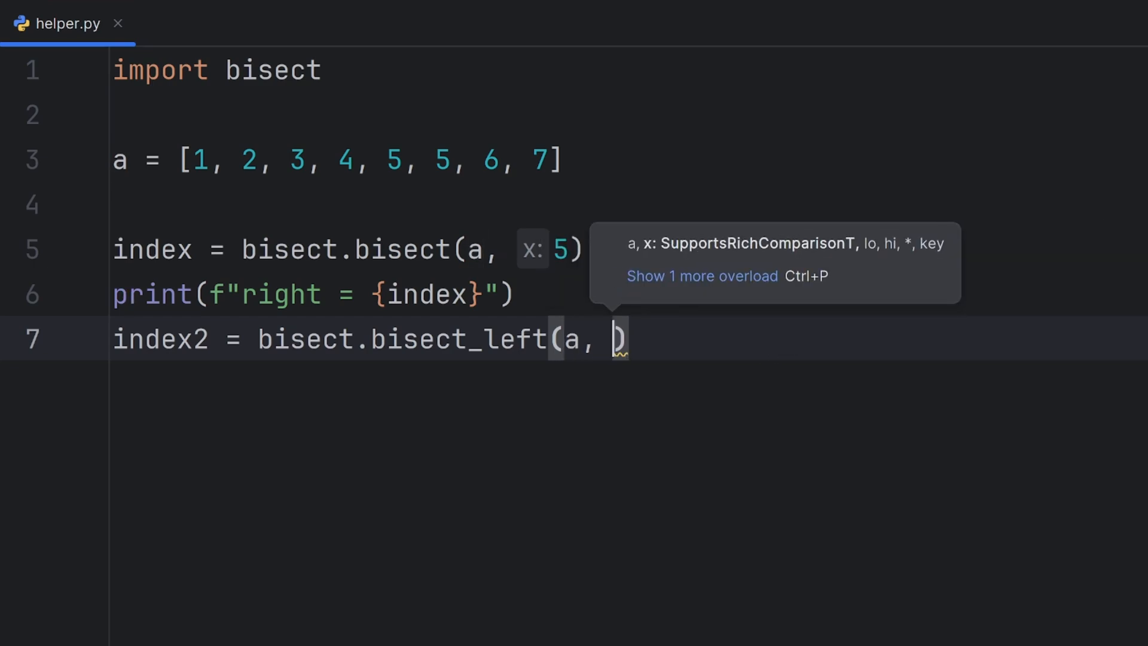
text(5)
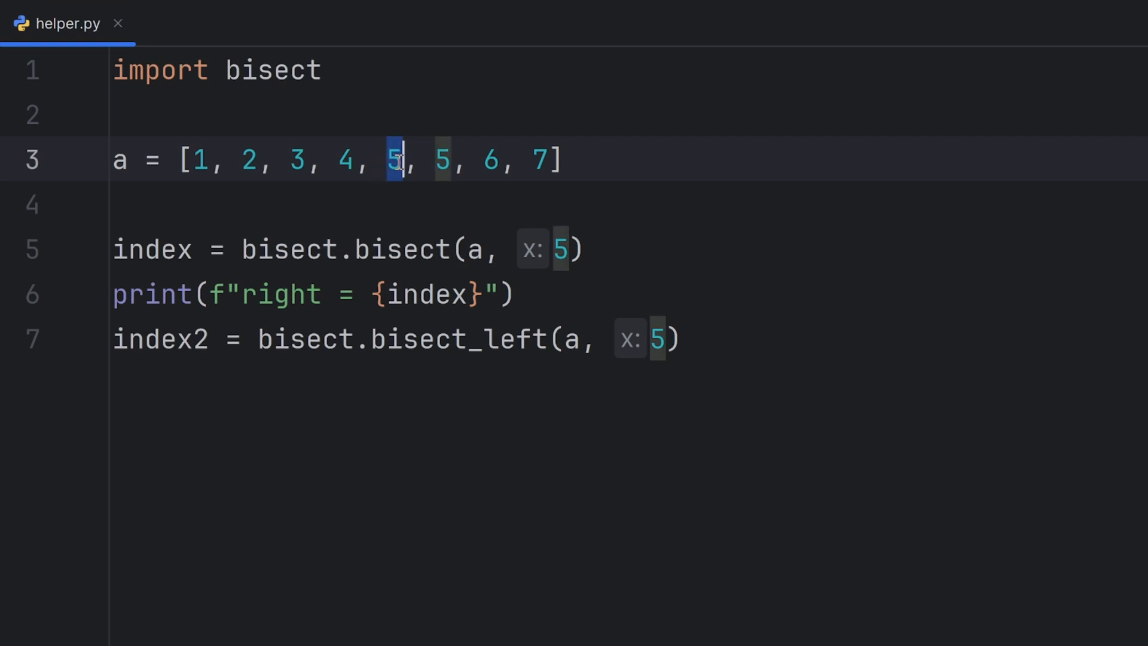
- Print index2 on line 8 as print(f"left = {index2}")
text(o)
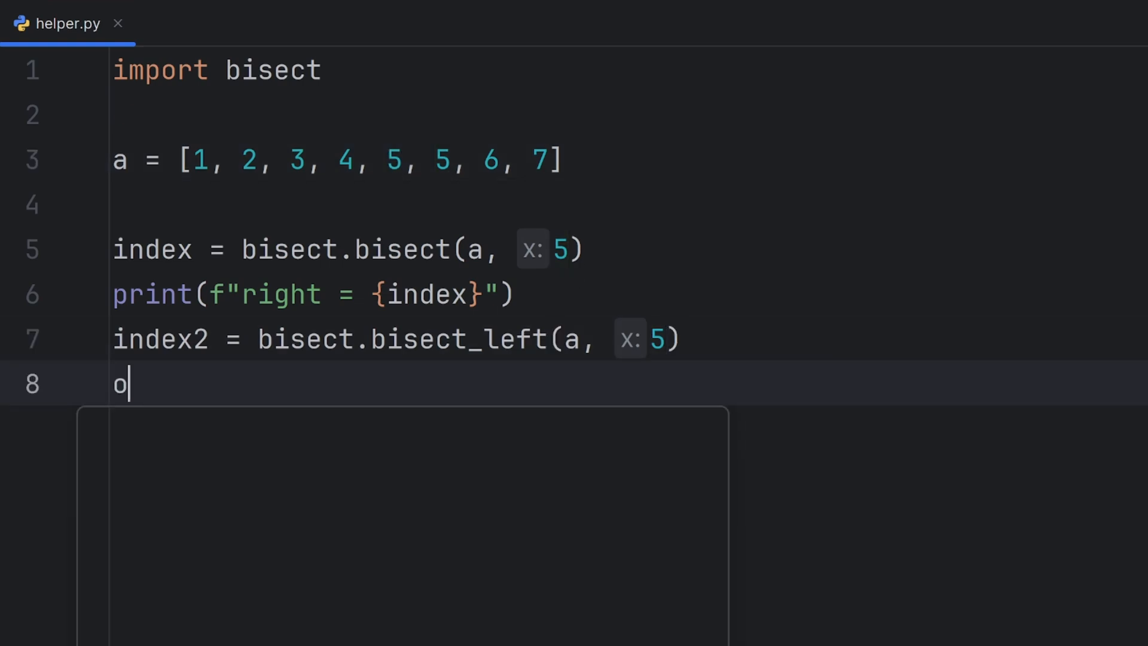
text(rint(f"lef")
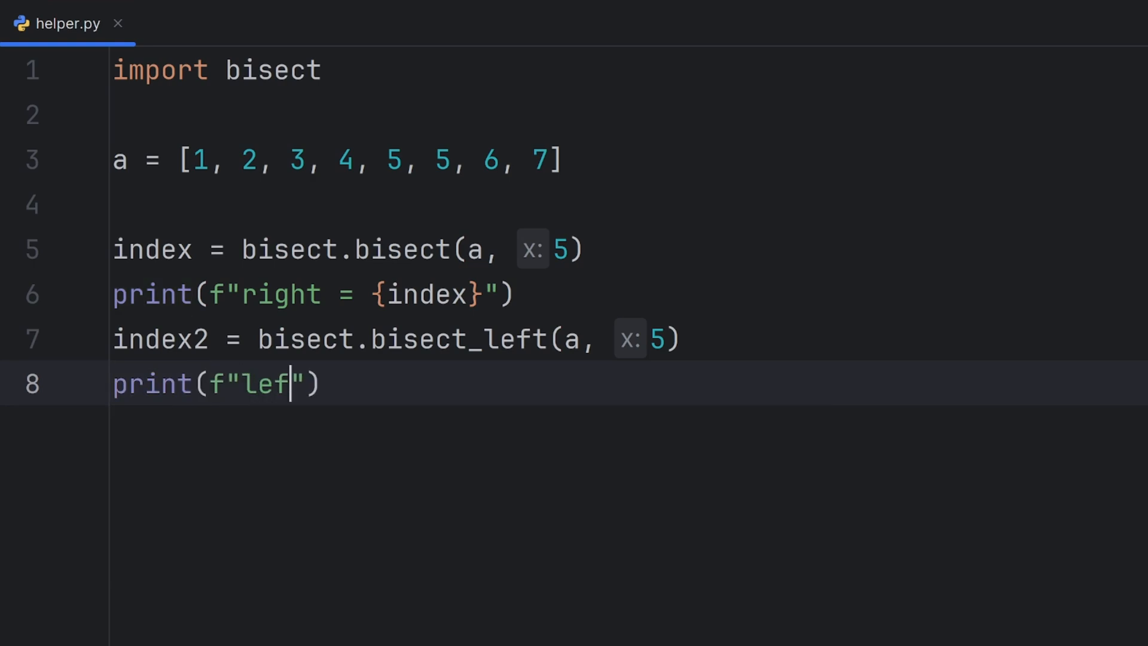
text(t = {index2)
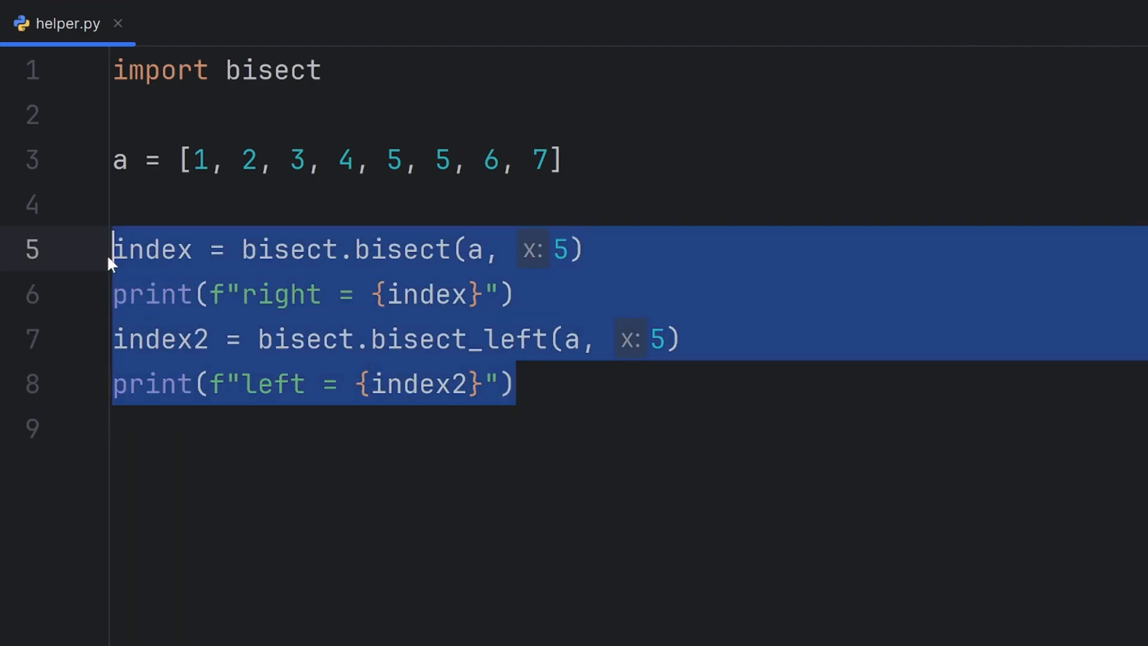
- Below the left print, add bisect.insort(a, 5) and a print of list a
click(352, 327)
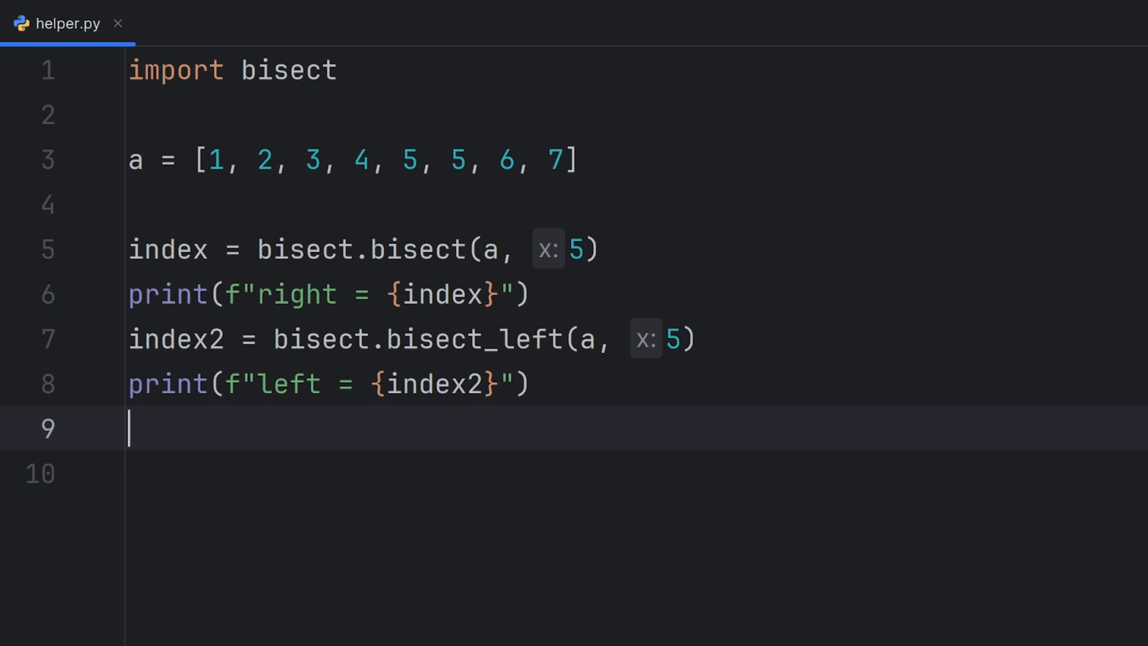
text(bisect)
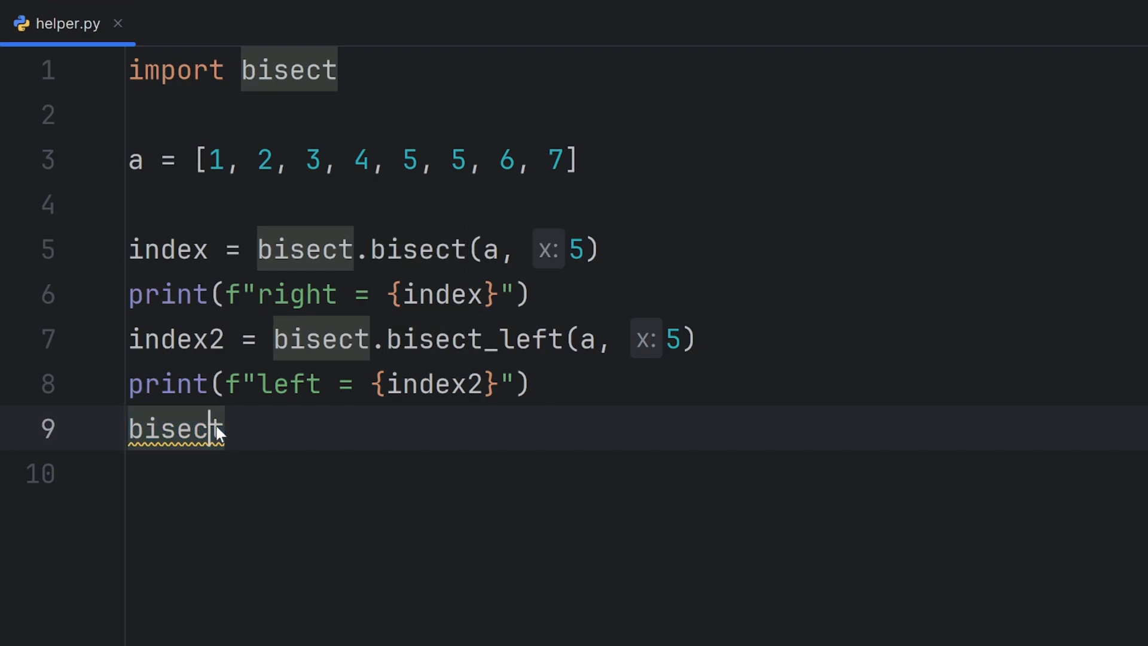
text(.insort()
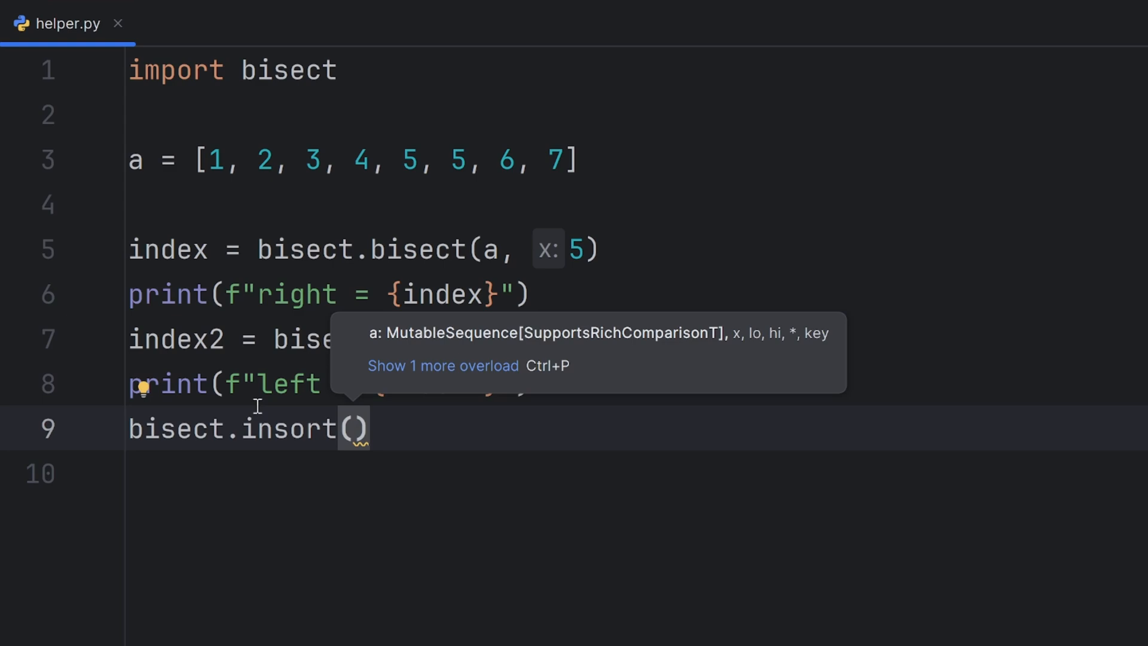
text(a,)
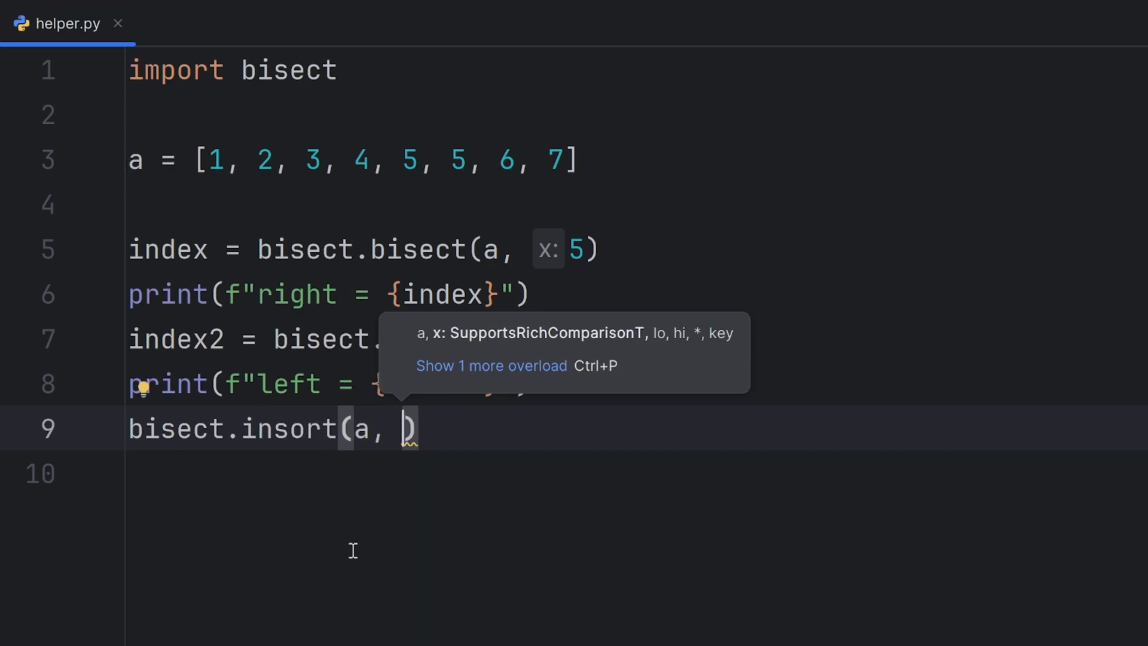
text(prin)
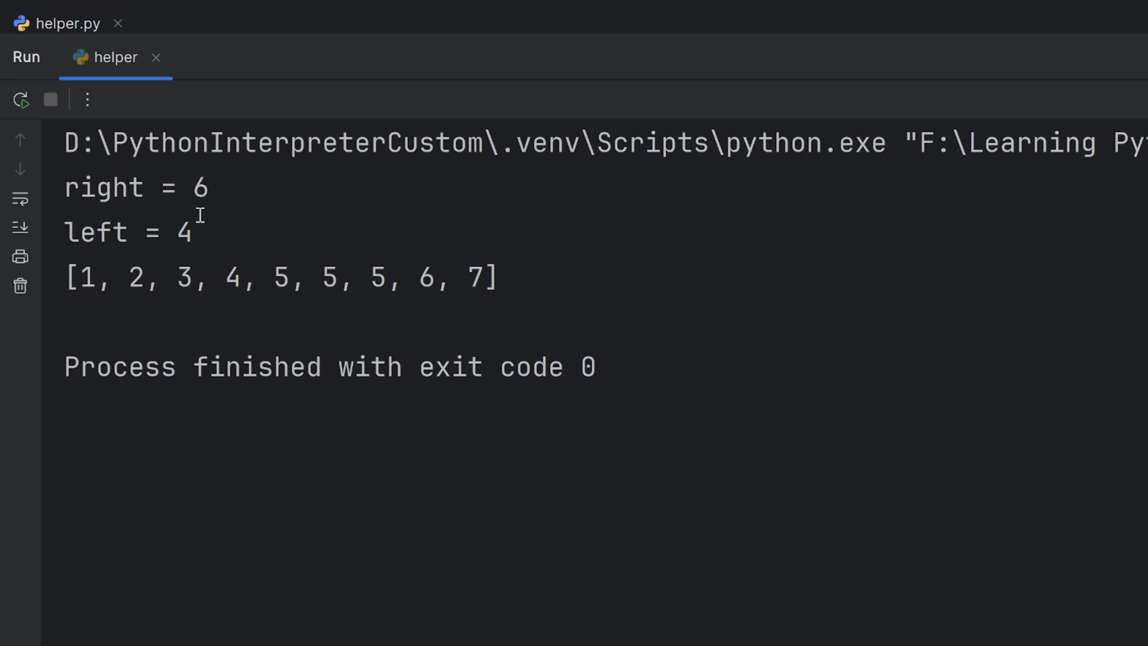
- Review the run output: right = 6, left = 4, and the list with the inserted 5
double_click(198, 187)
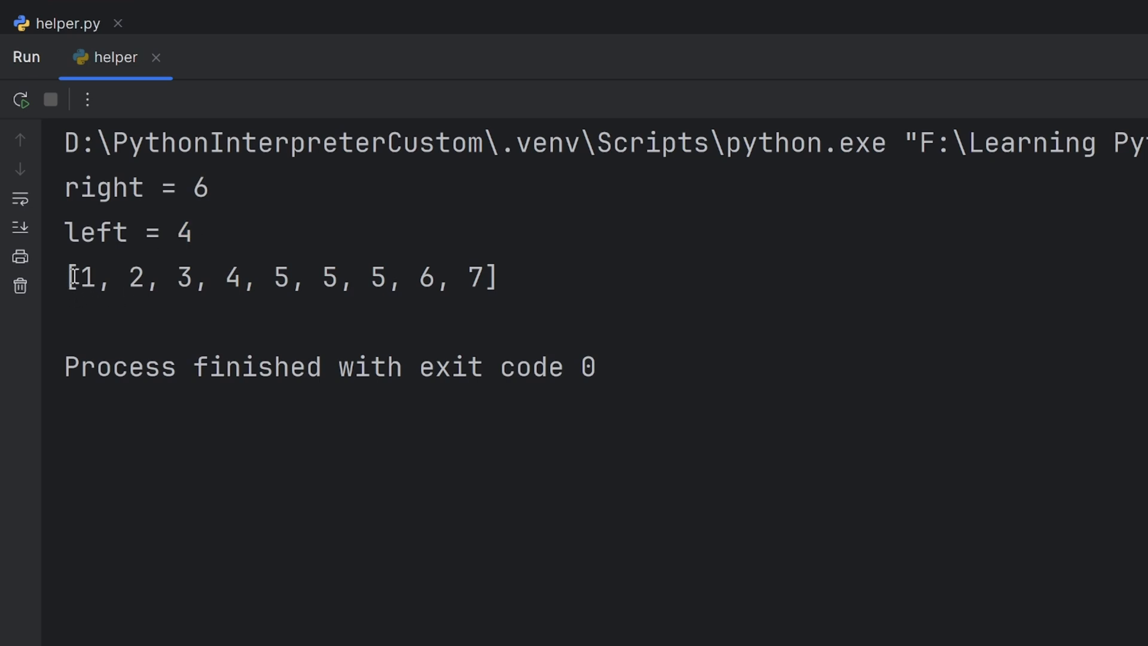
click(352, 279)
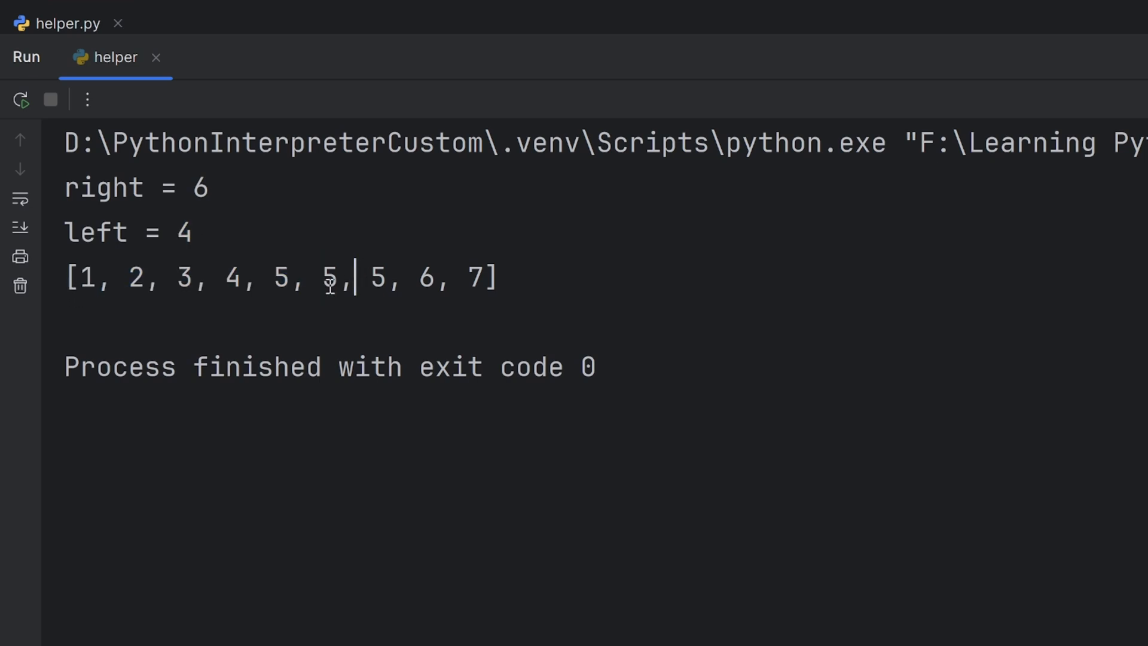
double_click(328, 279)
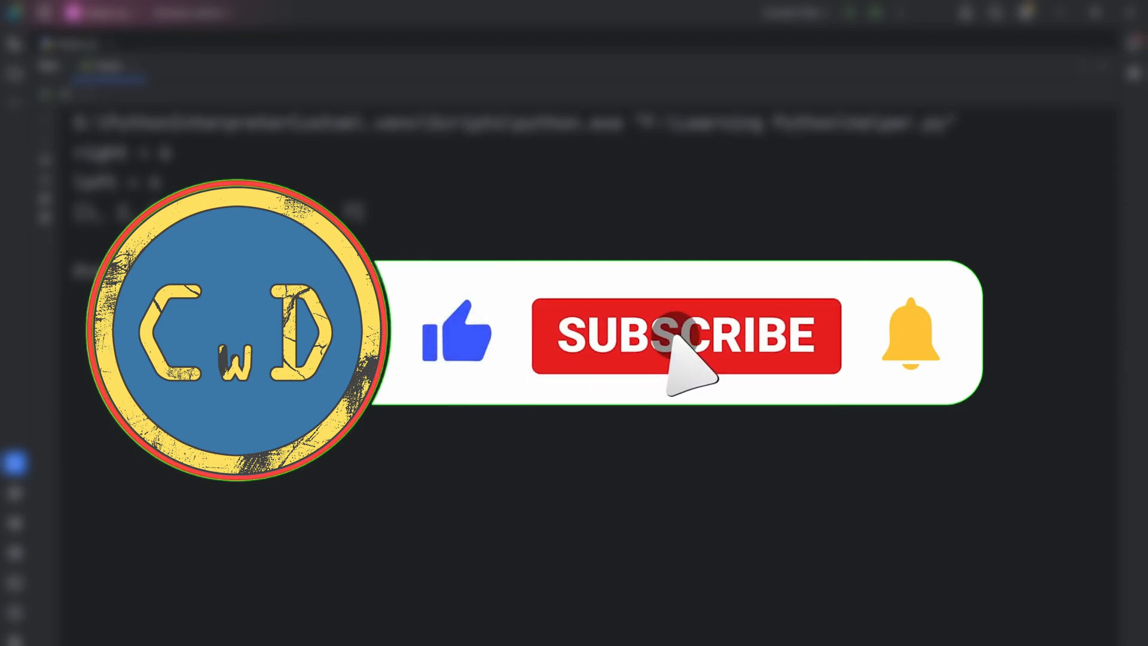
click(685, 335)
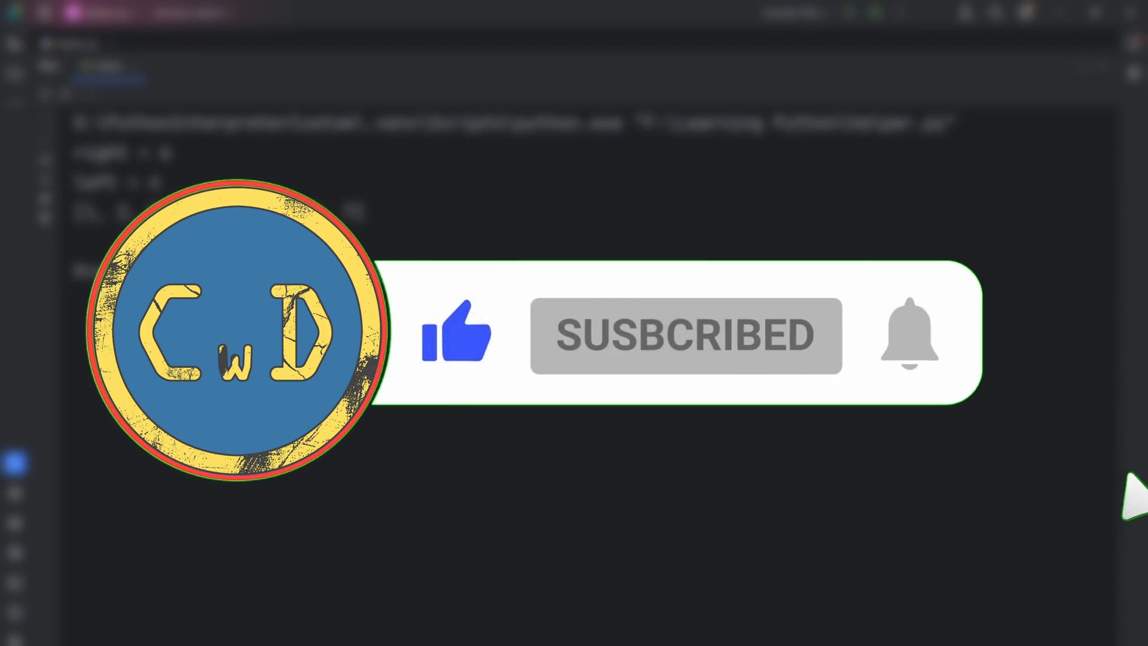